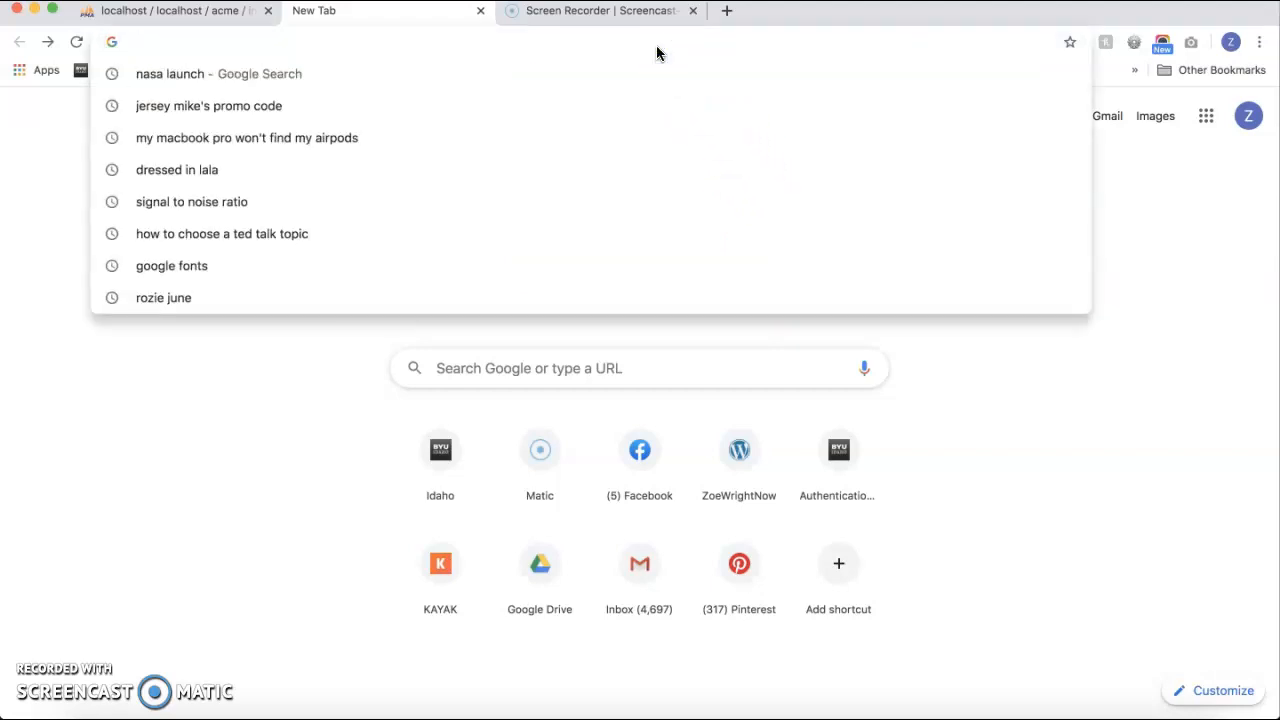
- Navigate Chrome to localhost/acme/products/ to show the Acme Product Management page
{"action": "type", "text": "localhost/acme/products/"}
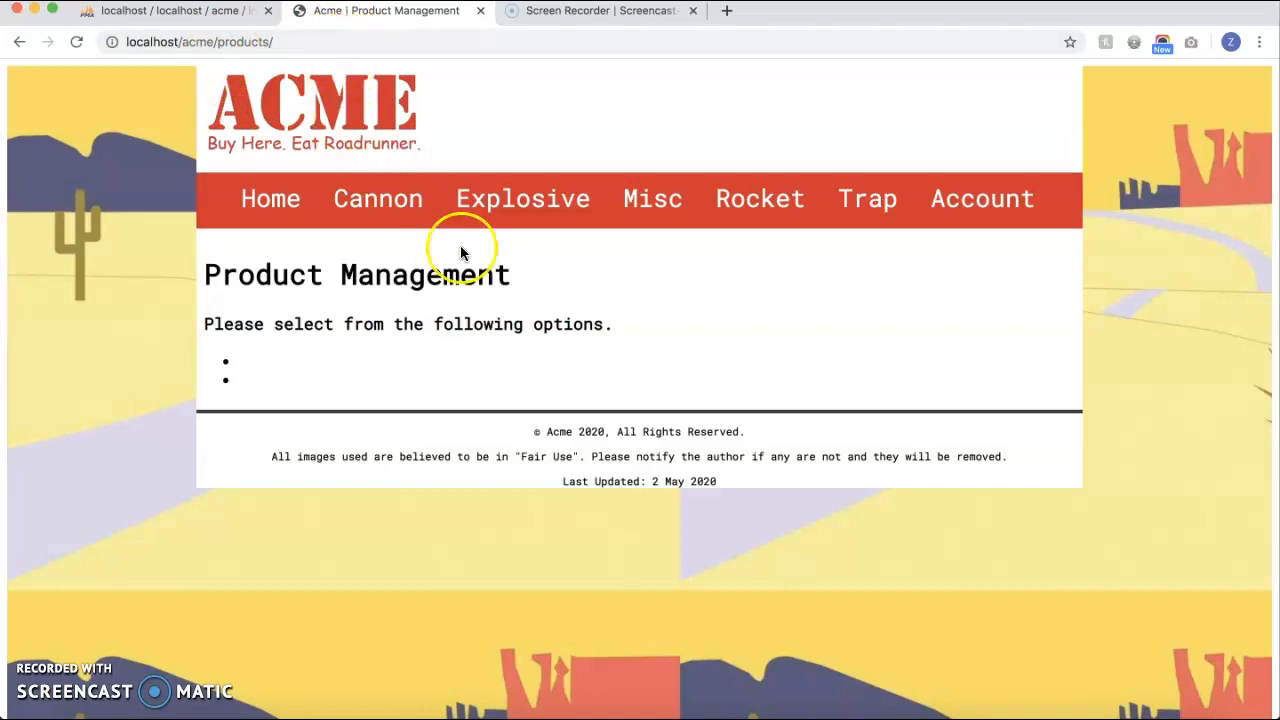
{"action": "mouse_move", "coordinate": [238, 470]}
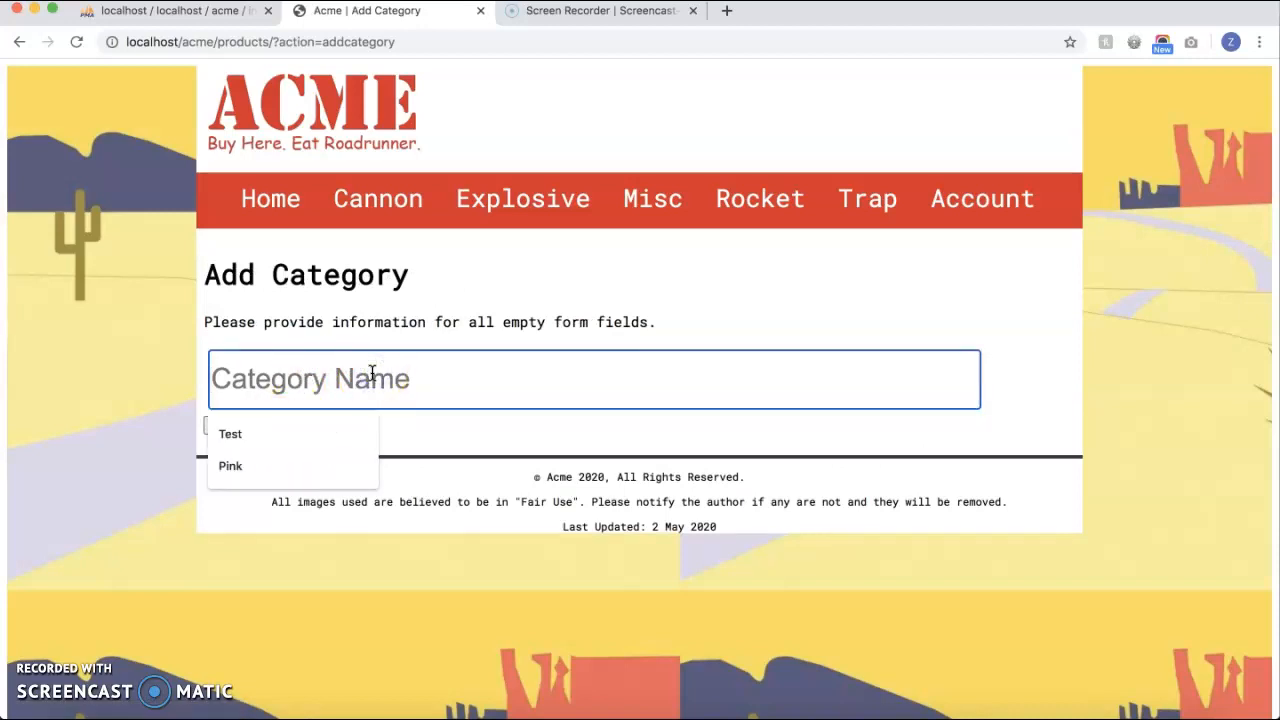
- Enter 'Test123' as the category name and submit it with Add Category
{"action": "type", "text": "Test123"}
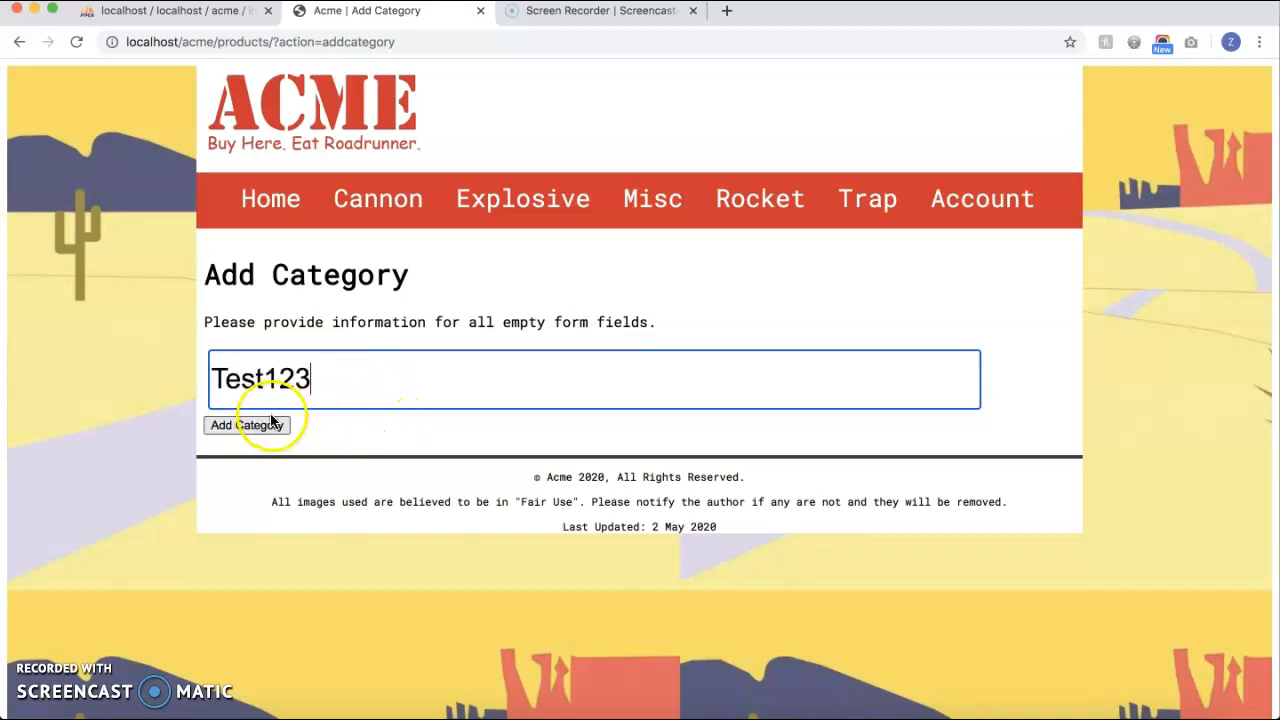
{"action": "left_click", "coordinate": [246, 426]}
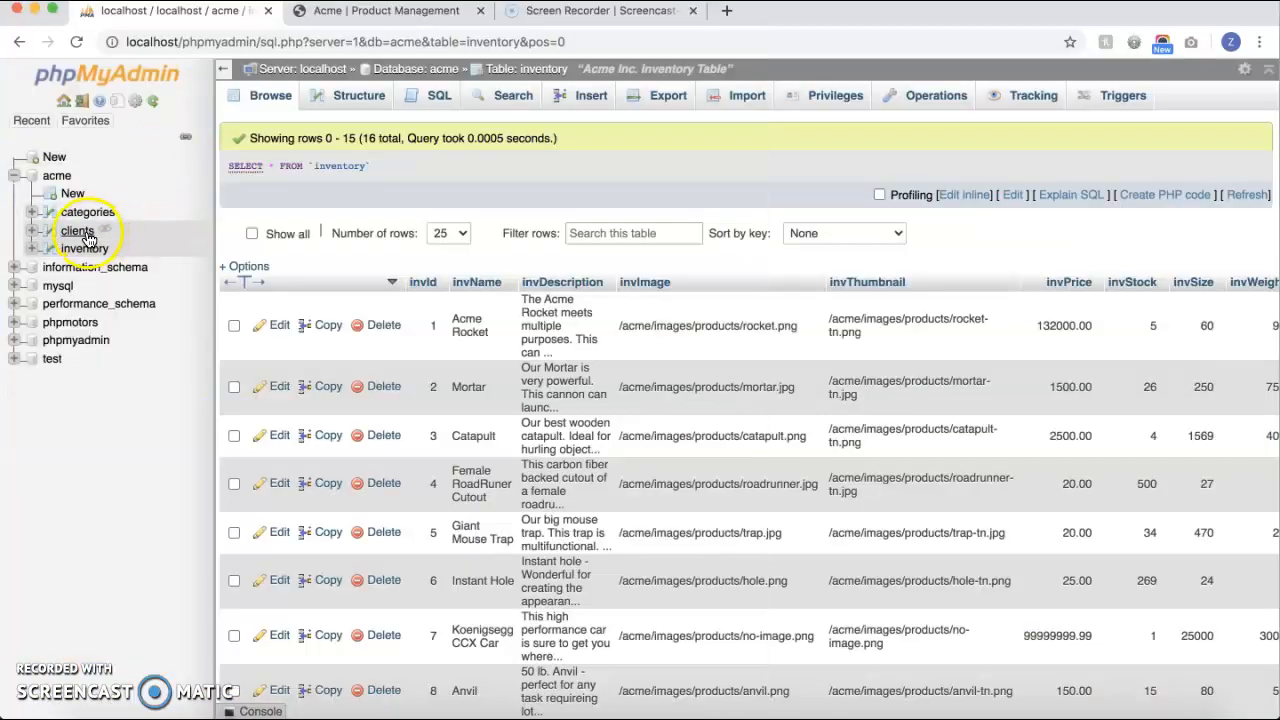
- Browse the acme categories table and confirm Test123 appears as entry 18
{"action": "left_click", "coordinate": [88, 211]}
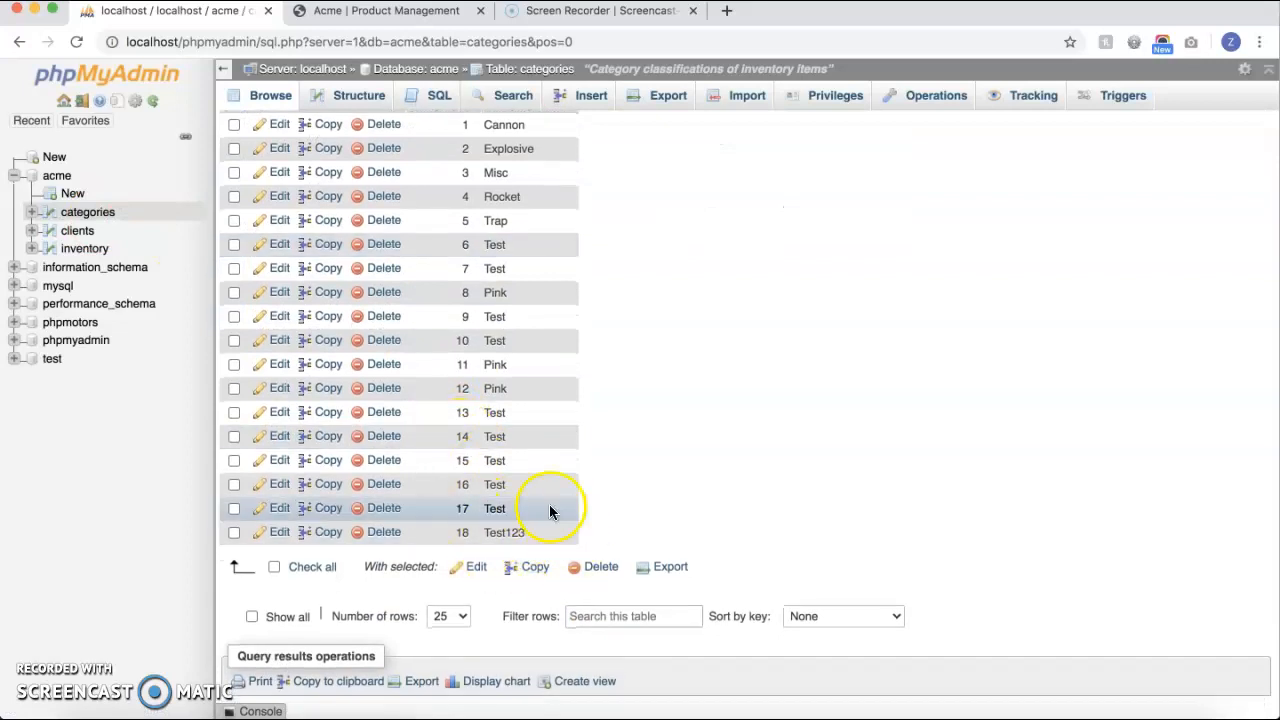
{"action": "mouse_move", "coordinate": [635, 113]}
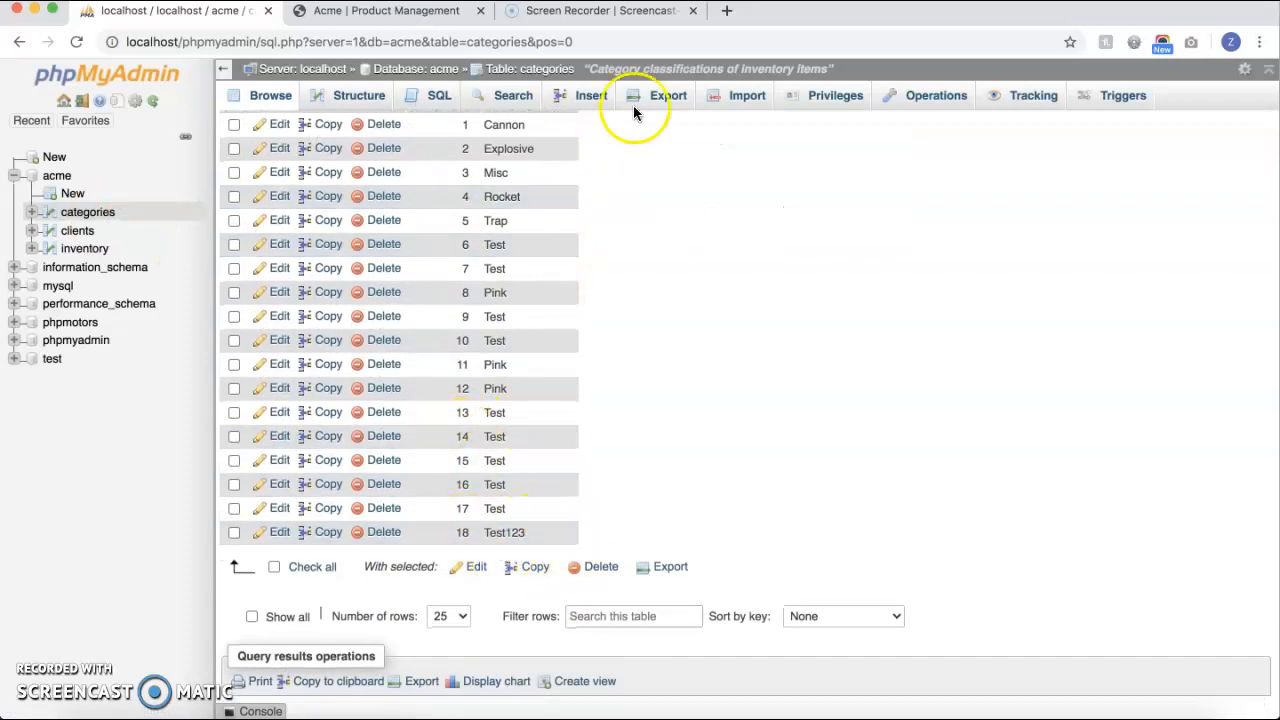
{"action": "left_click", "coordinate": [391, 11]}
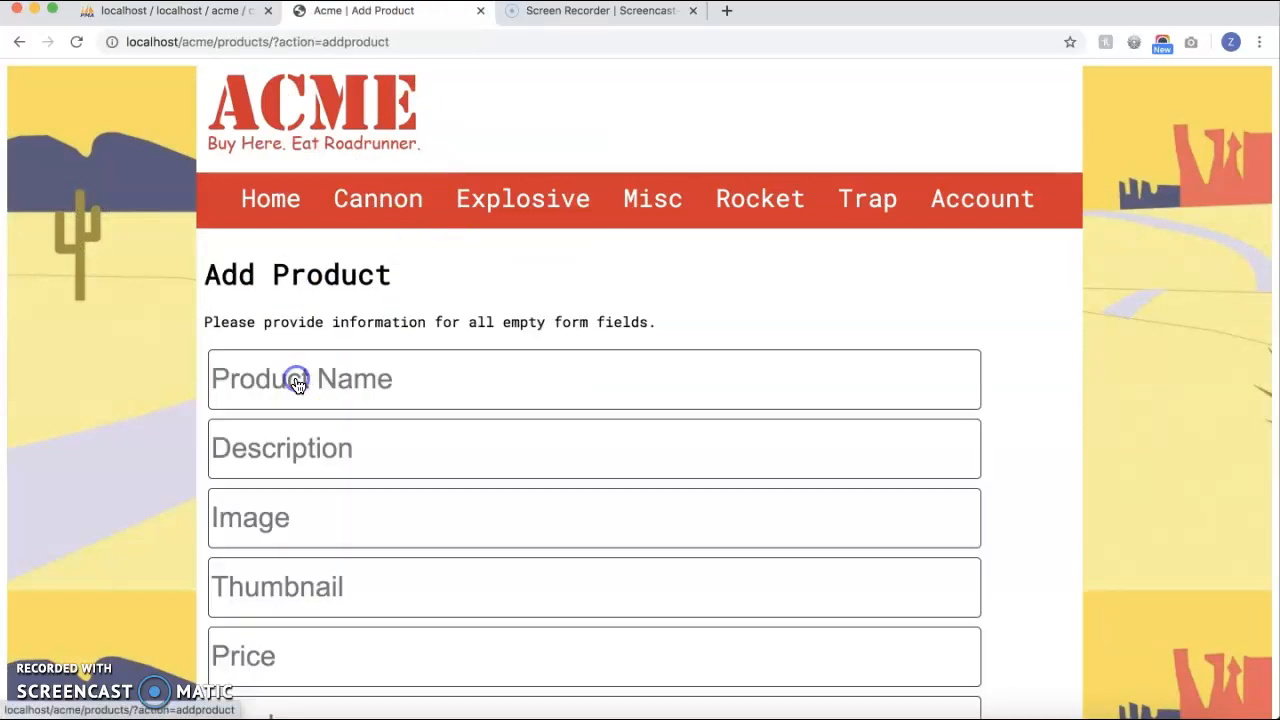
- Fill in the Add Product fields (Pink, Lexus, Fancy, $1,000,000) and submit the product
{"action": "left_click", "coordinate": [313, 380]}
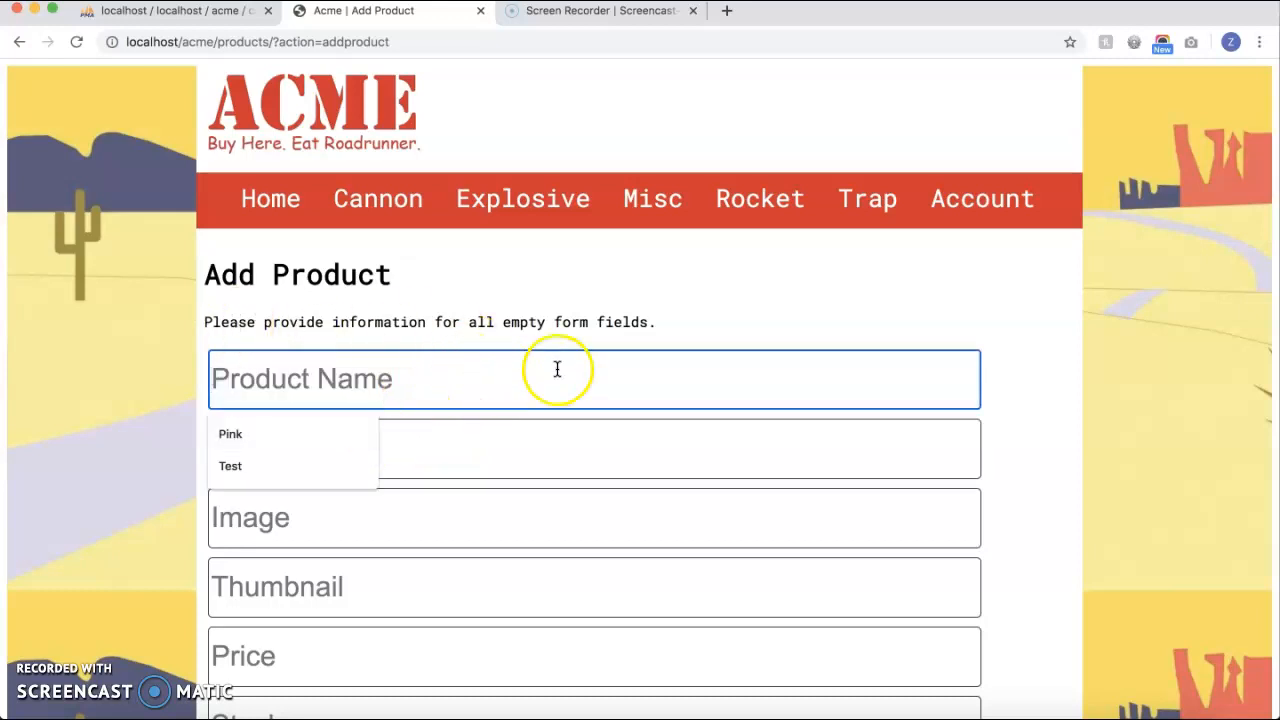
{"action": "mouse_move", "coordinate": [571, 330]}
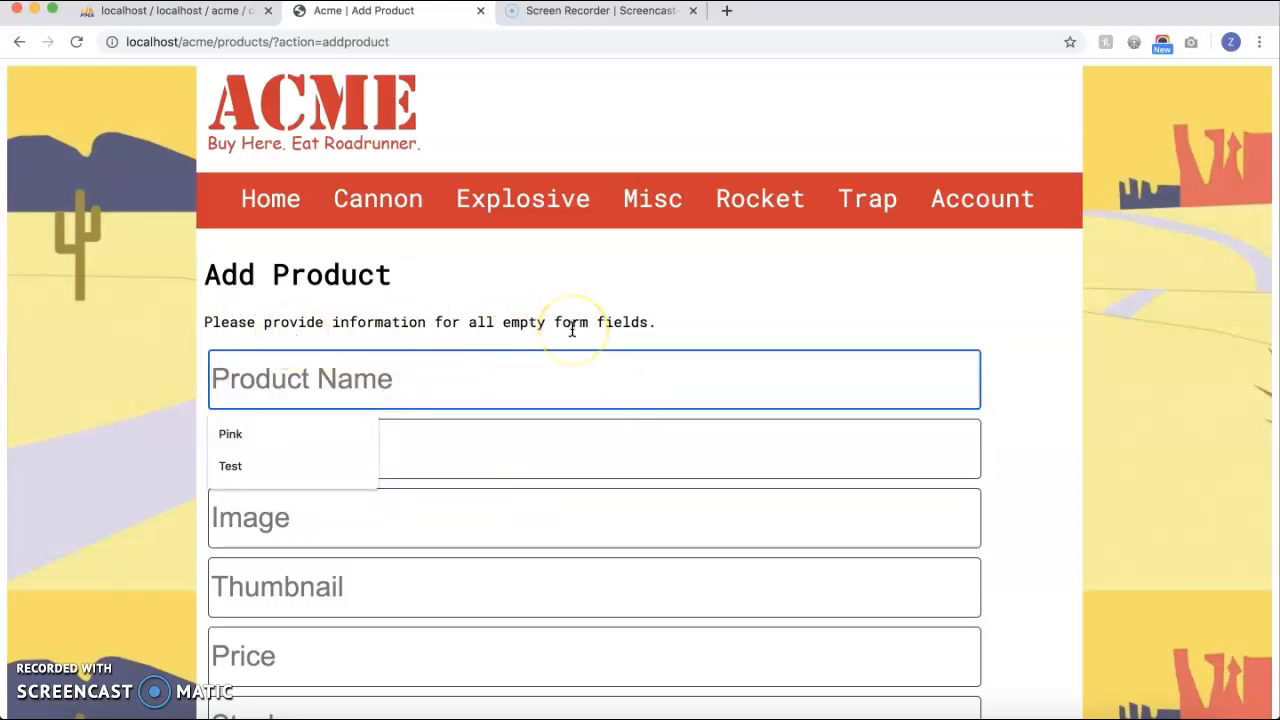
{"action": "scroll", "scroll_direction": "down", "scroll_amount": 3}
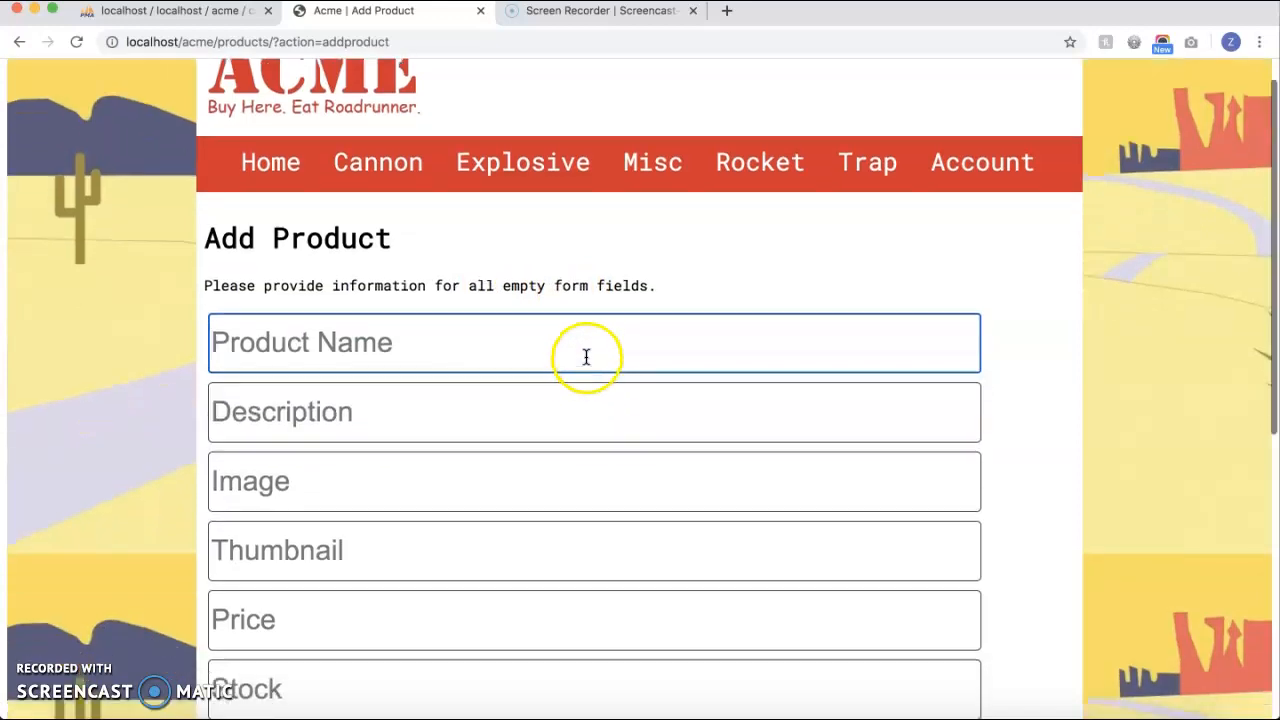
{"action": "type", "text": "Pink"}
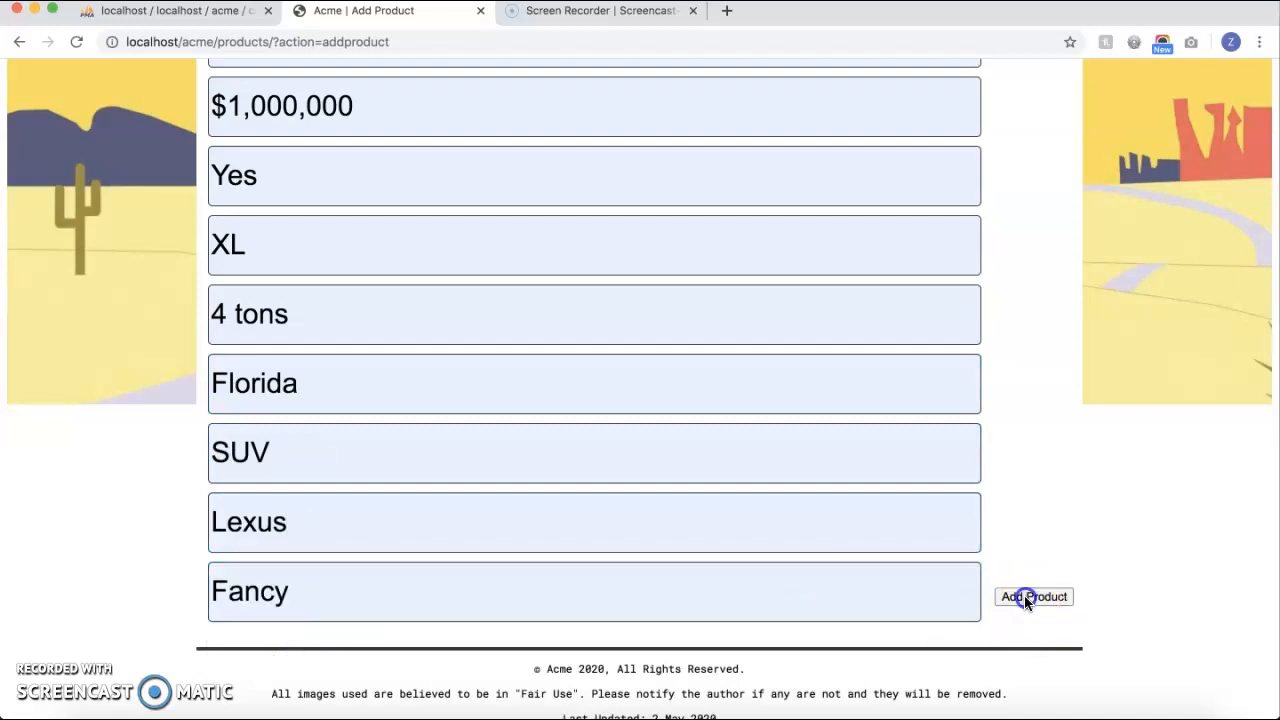
{"action": "left_click", "coordinate": [1032, 596]}
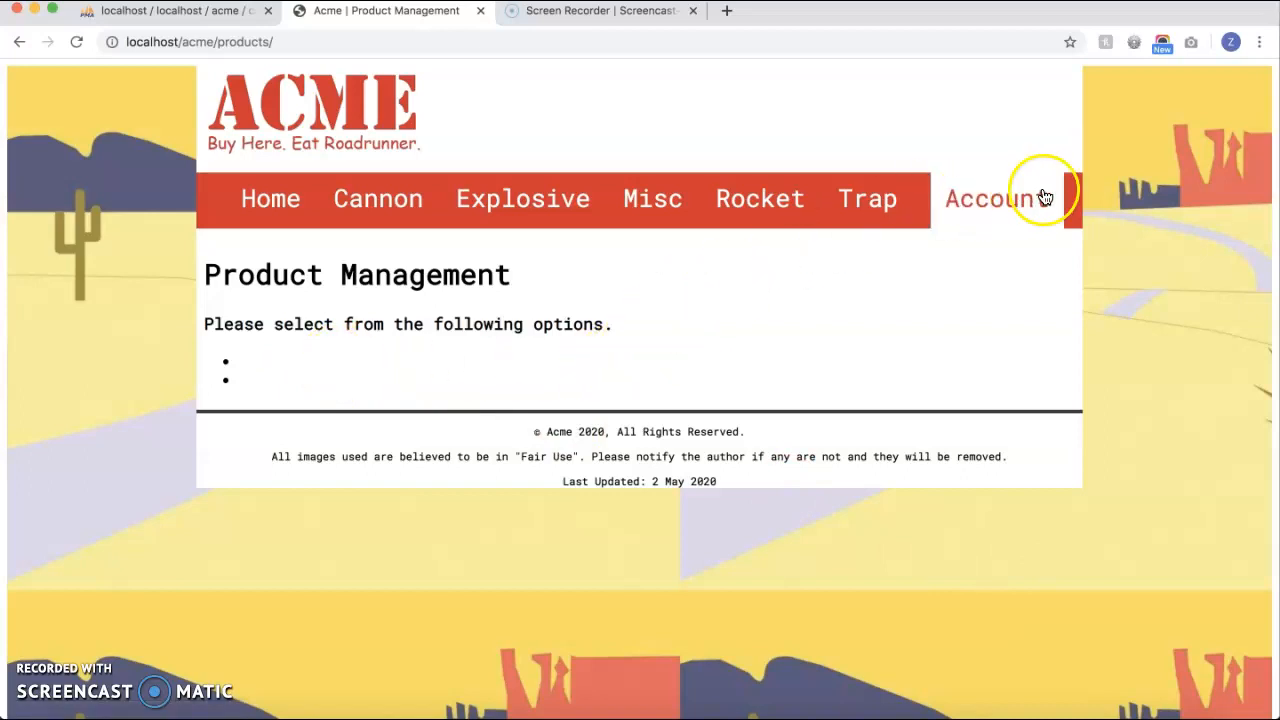
- Run the Nu Html Checker on the Product Management page, confirming no errors or warnings
{"action": "left_click", "coordinate": [1136, 40]}
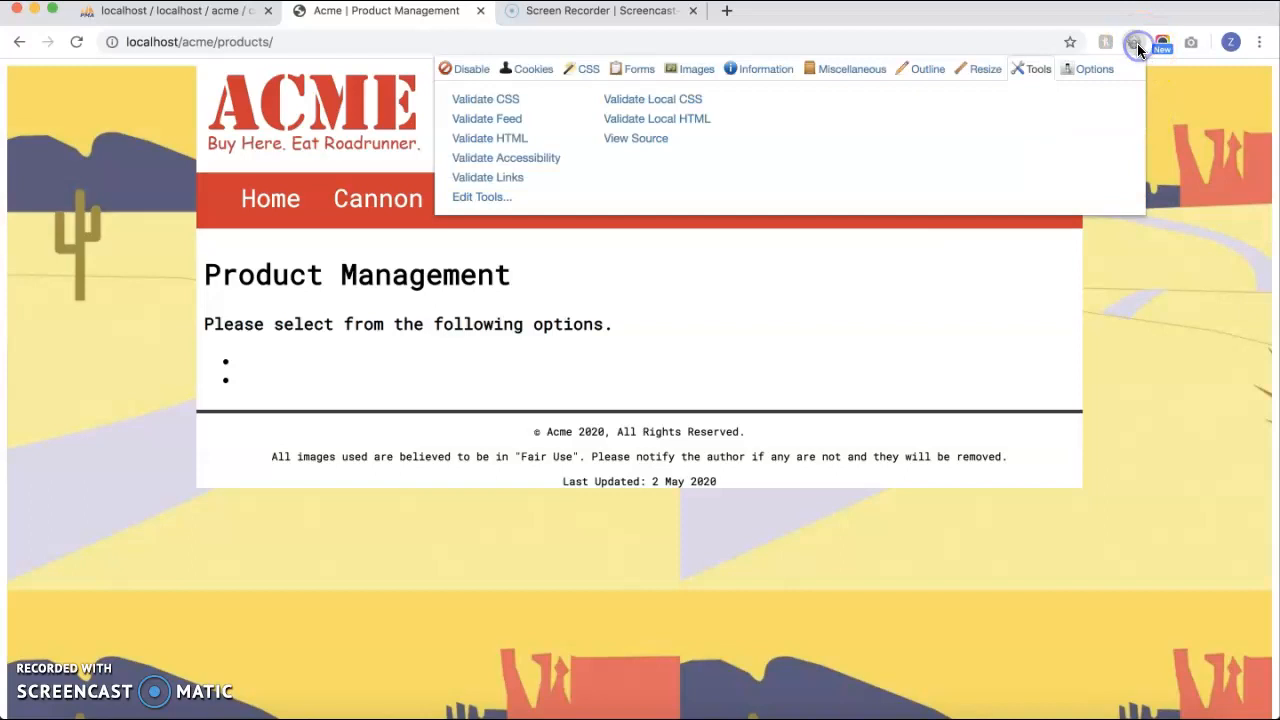
{"action": "mouse_move", "coordinate": [693, 124]}
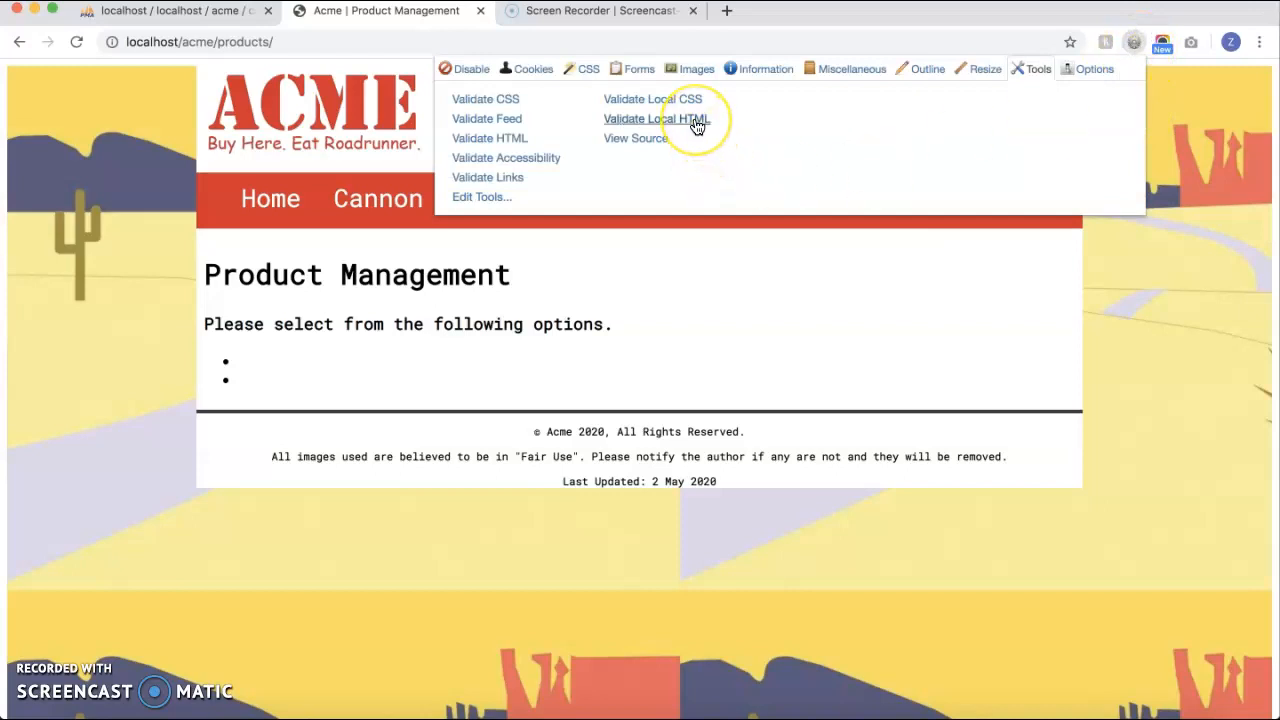
{"action": "left_click", "coordinate": [661, 118]}
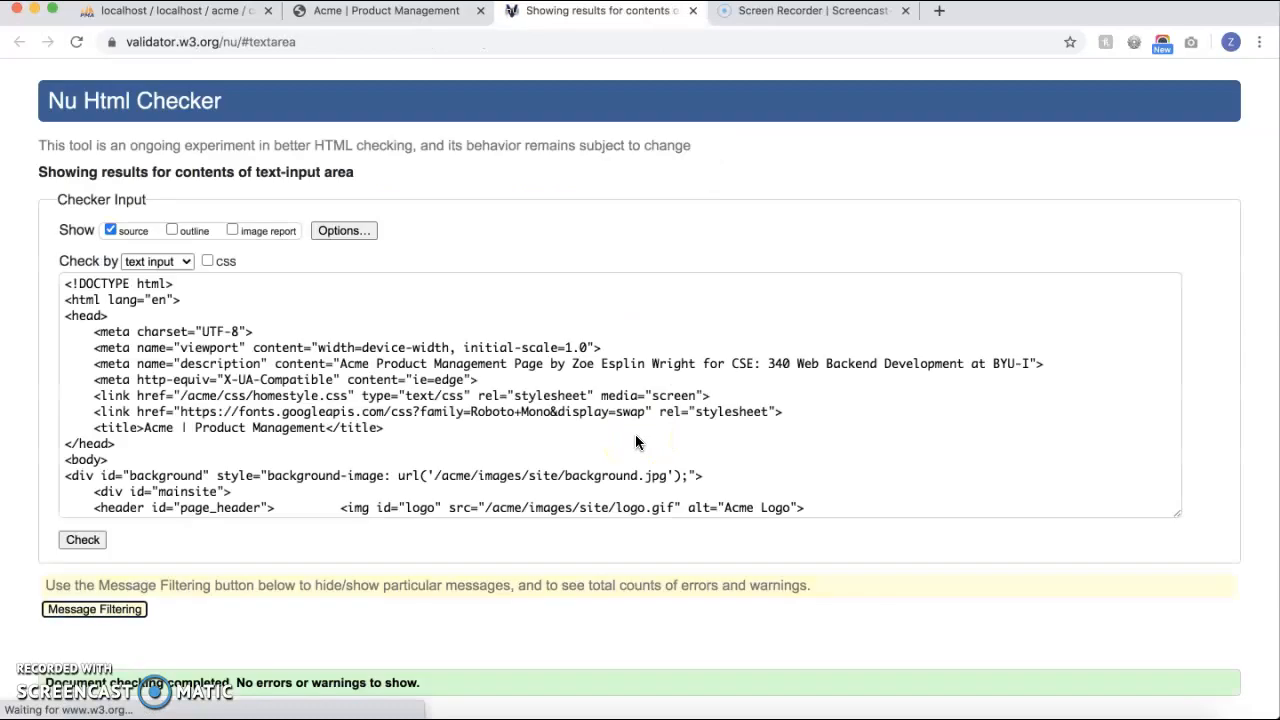
{"action": "scroll", "scroll_direction": "down", "scroll_amount": 3}
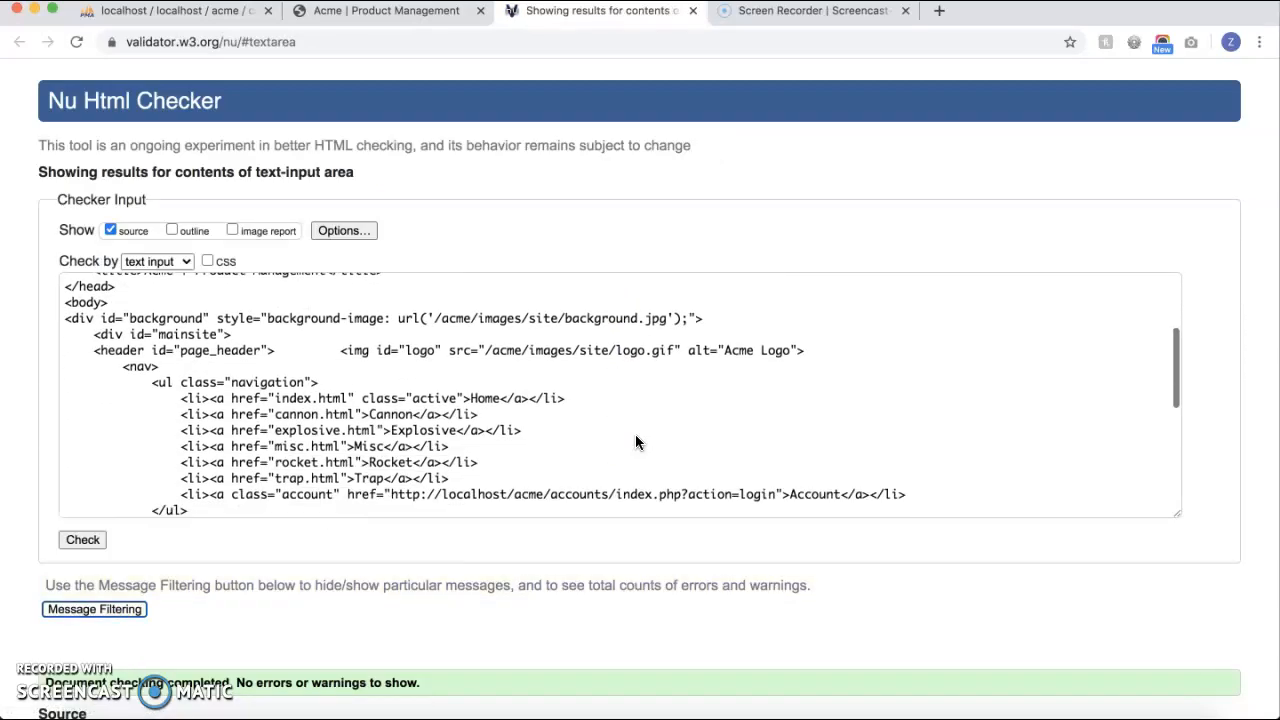
{"action": "scroll", "scroll_direction": "down", "scroll_amount": 3}
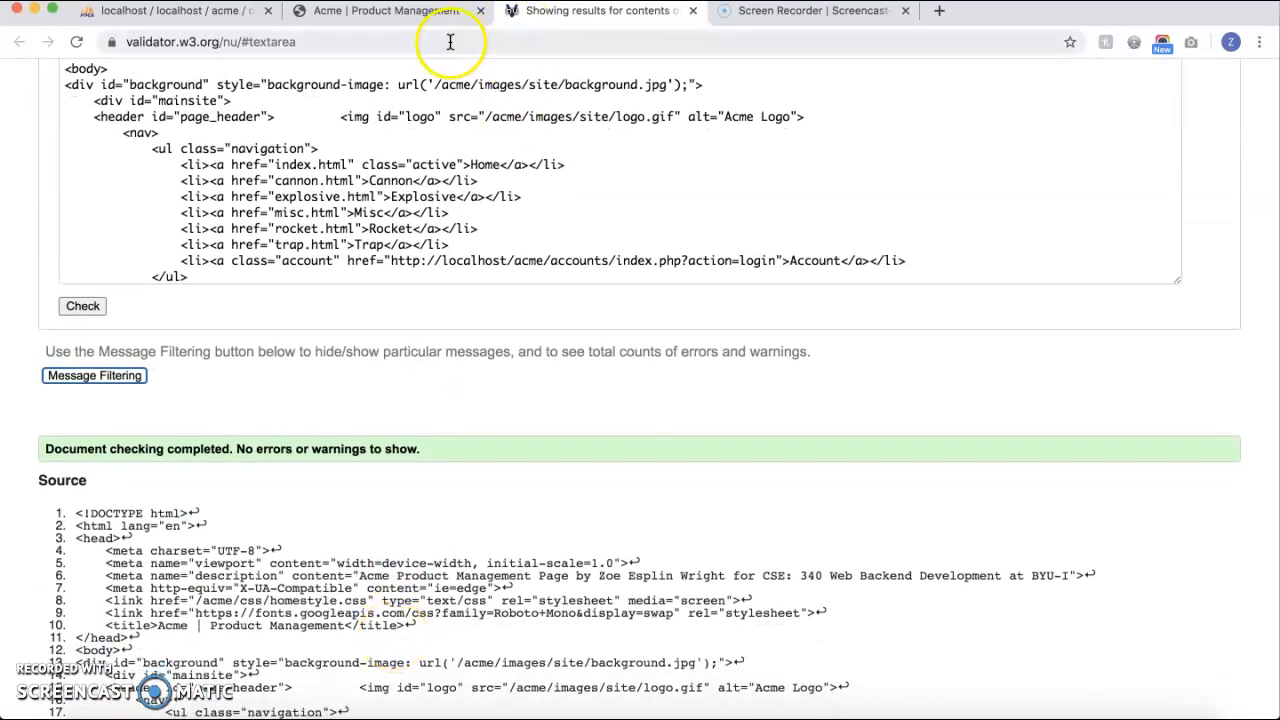
{"action": "left_click", "coordinate": [385, 11]}
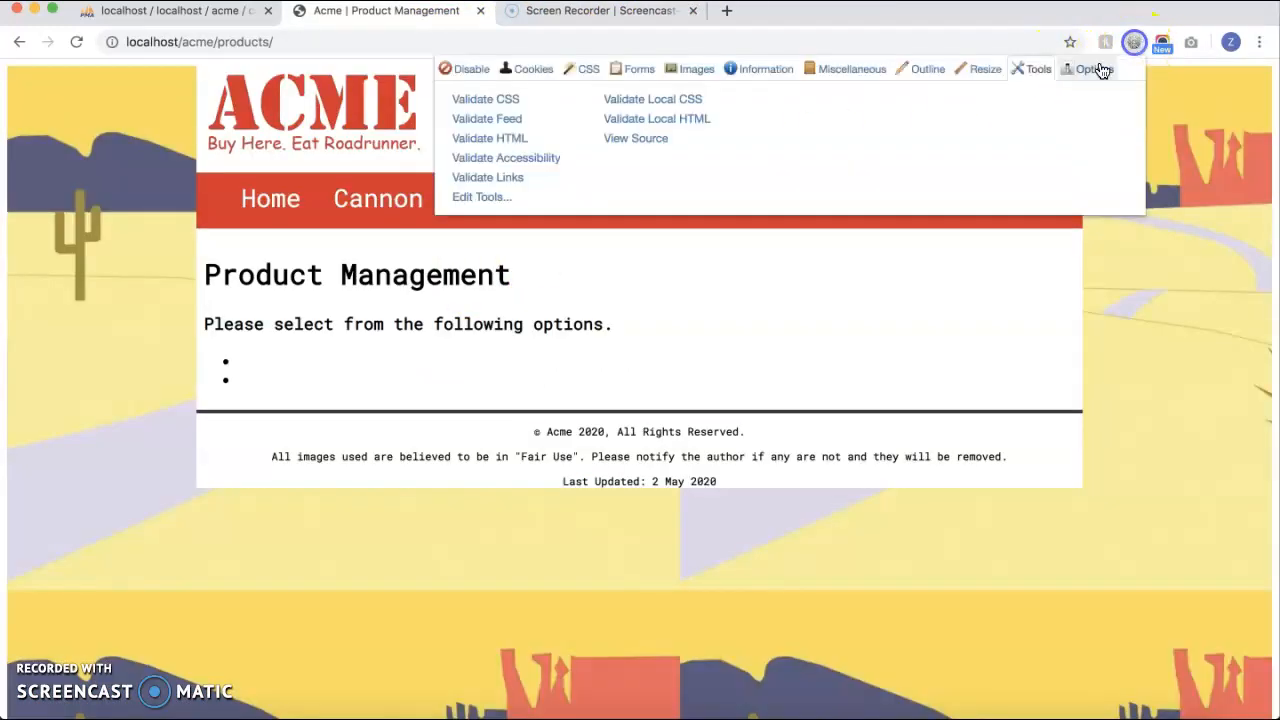
{"action": "left_click", "coordinate": [485, 98]}
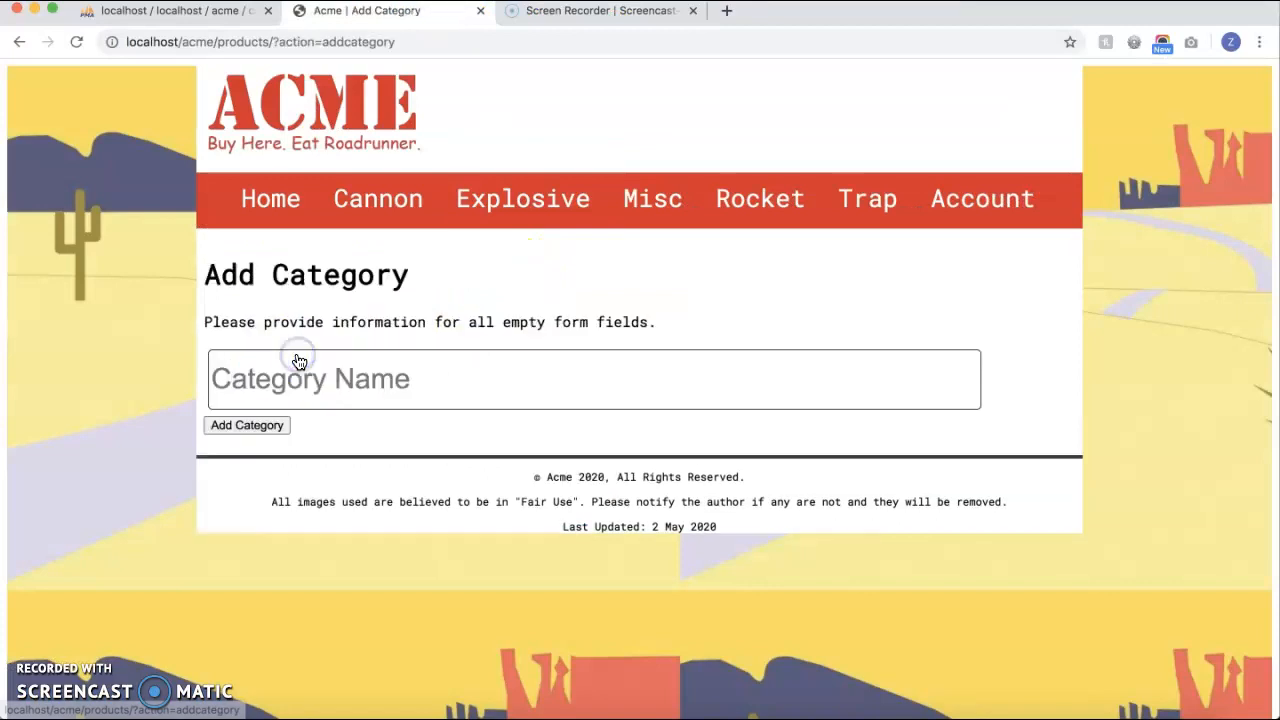
- Validate the Add Category page's CSS and HTML, confirming no errors or warnings
{"action": "left_click", "coordinate": [1137, 39]}
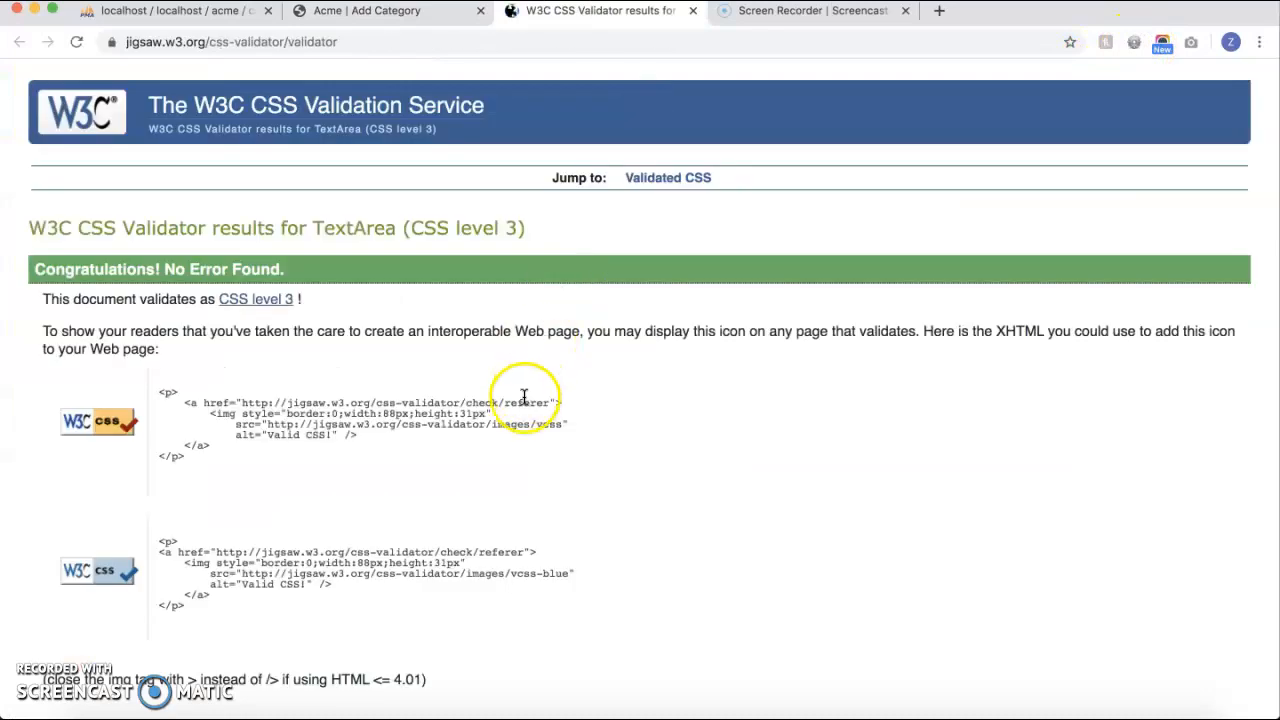
{"action": "left_click", "coordinate": [595, 11]}
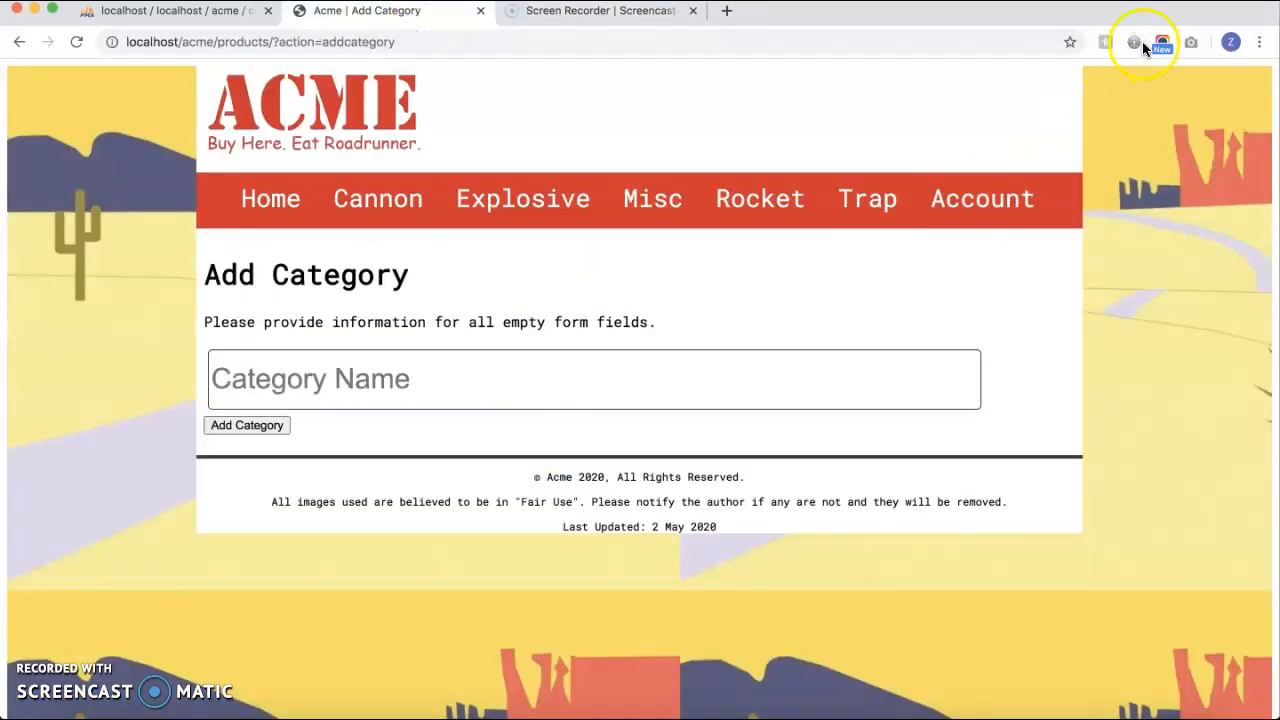
{"action": "left_click", "coordinate": [1135, 42]}
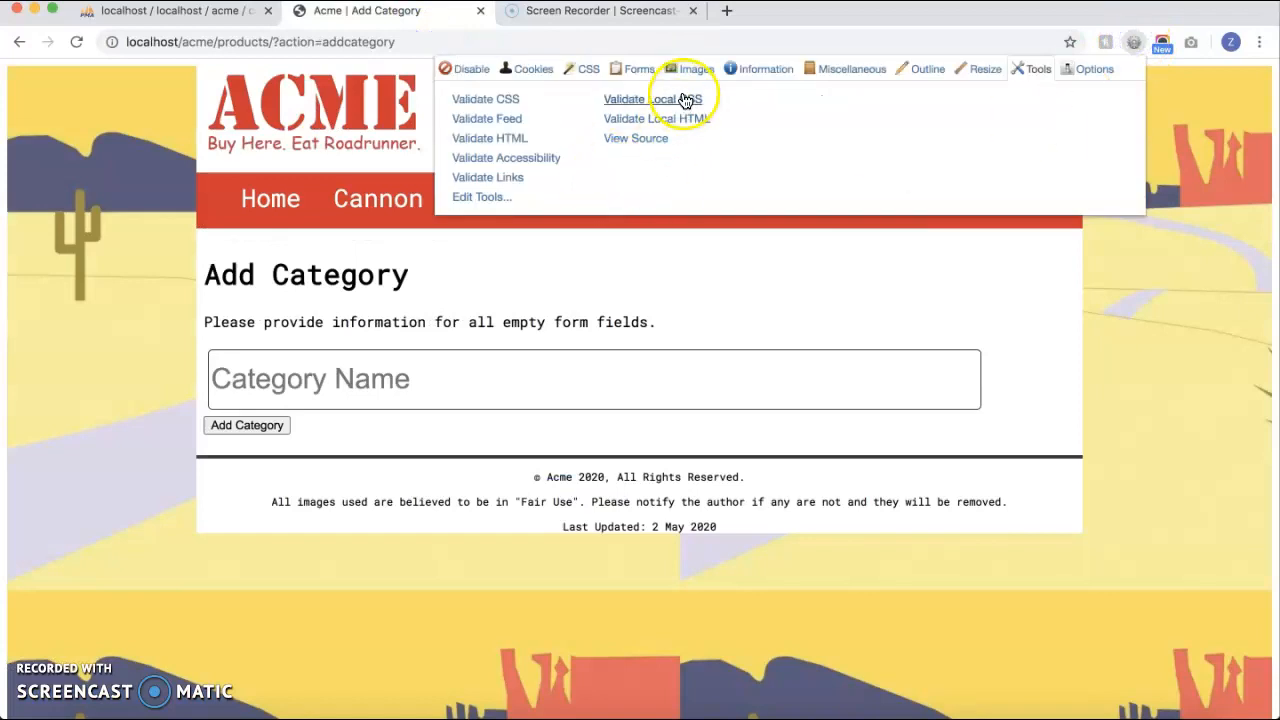
{"action": "left_click", "coordinate": [654, 118]}
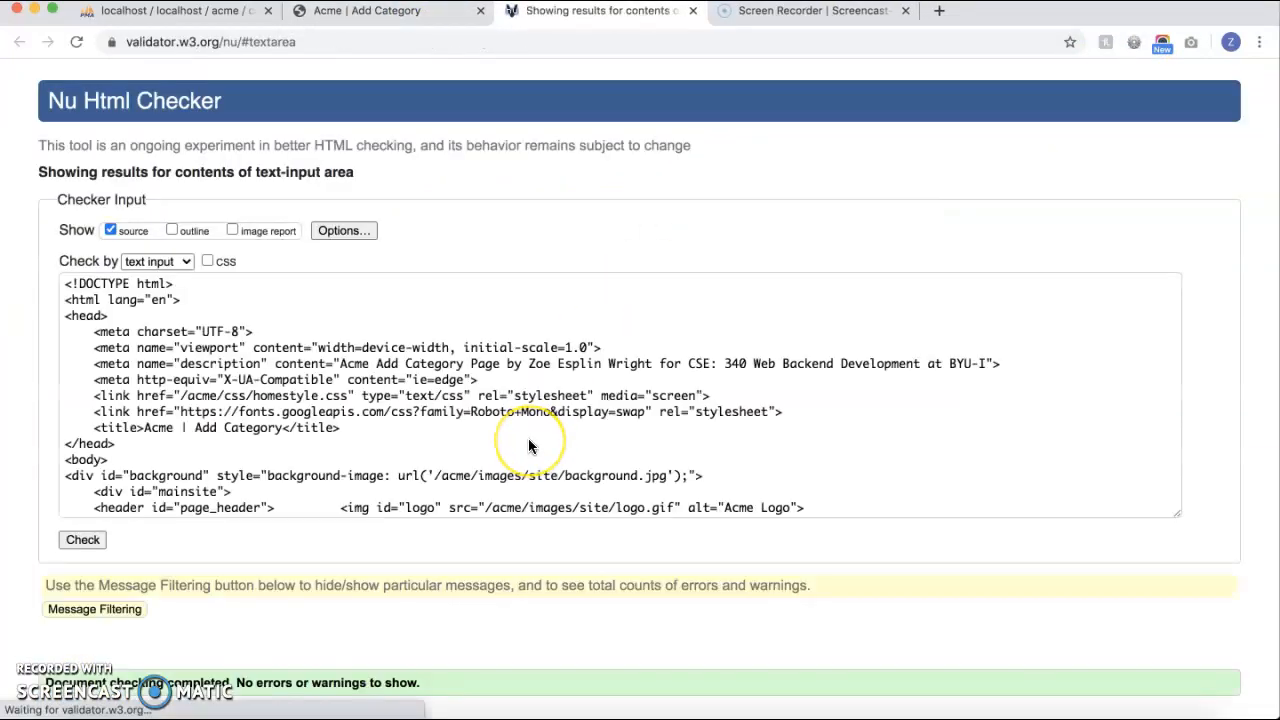
{"action": "scroll", "scroll_direction": "down", "scroll_amount": 3}
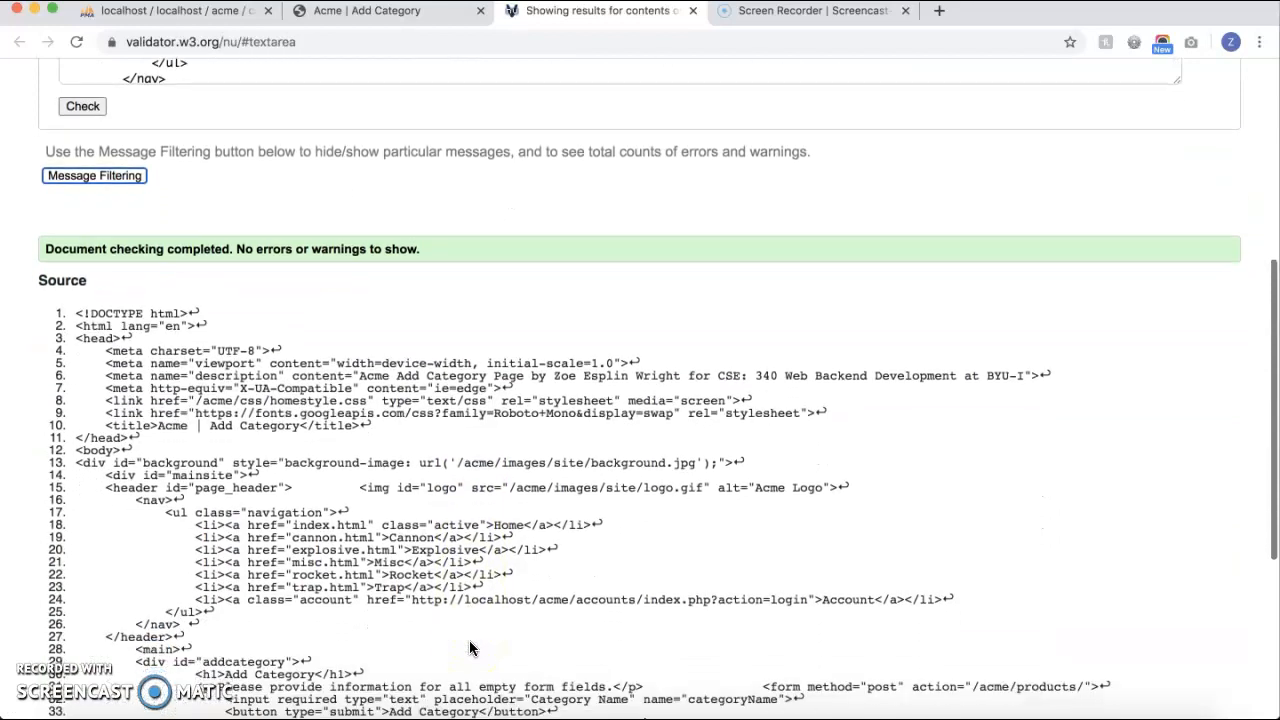
{"action": "left_click", "coordinate": [379, 11]}
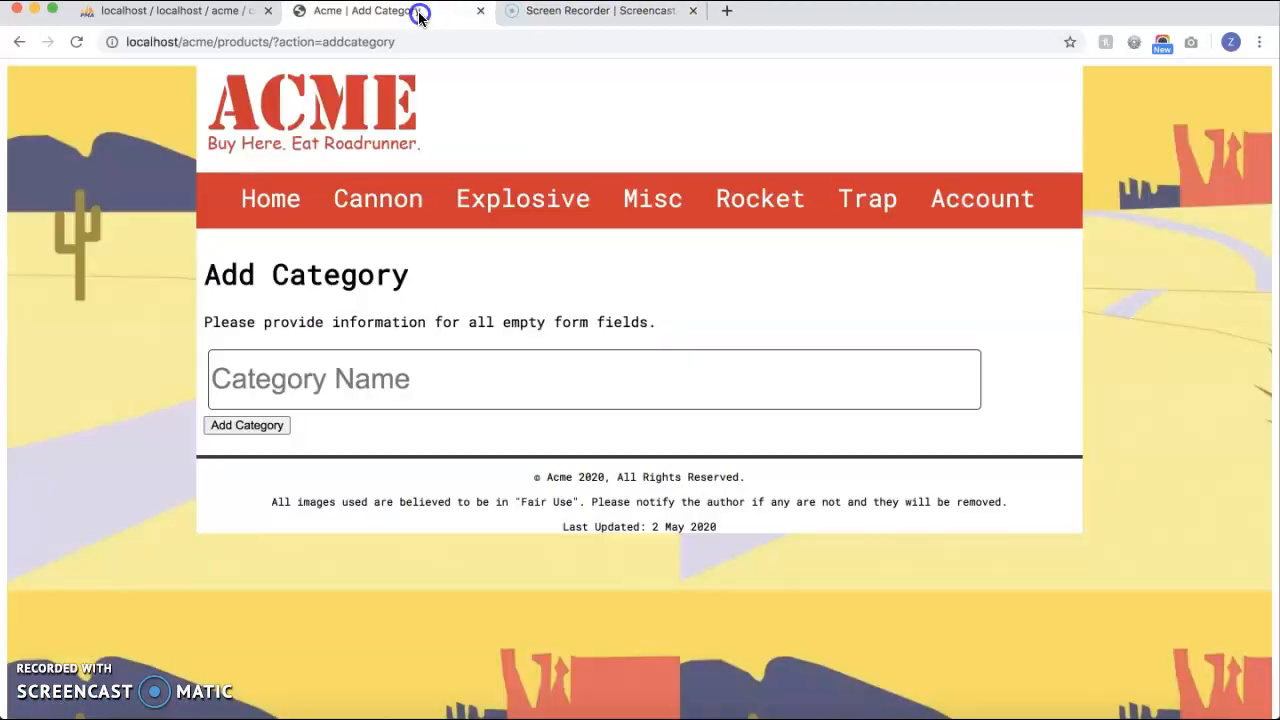
{"action": "mouse_move", "coordinate": [436, 298]}
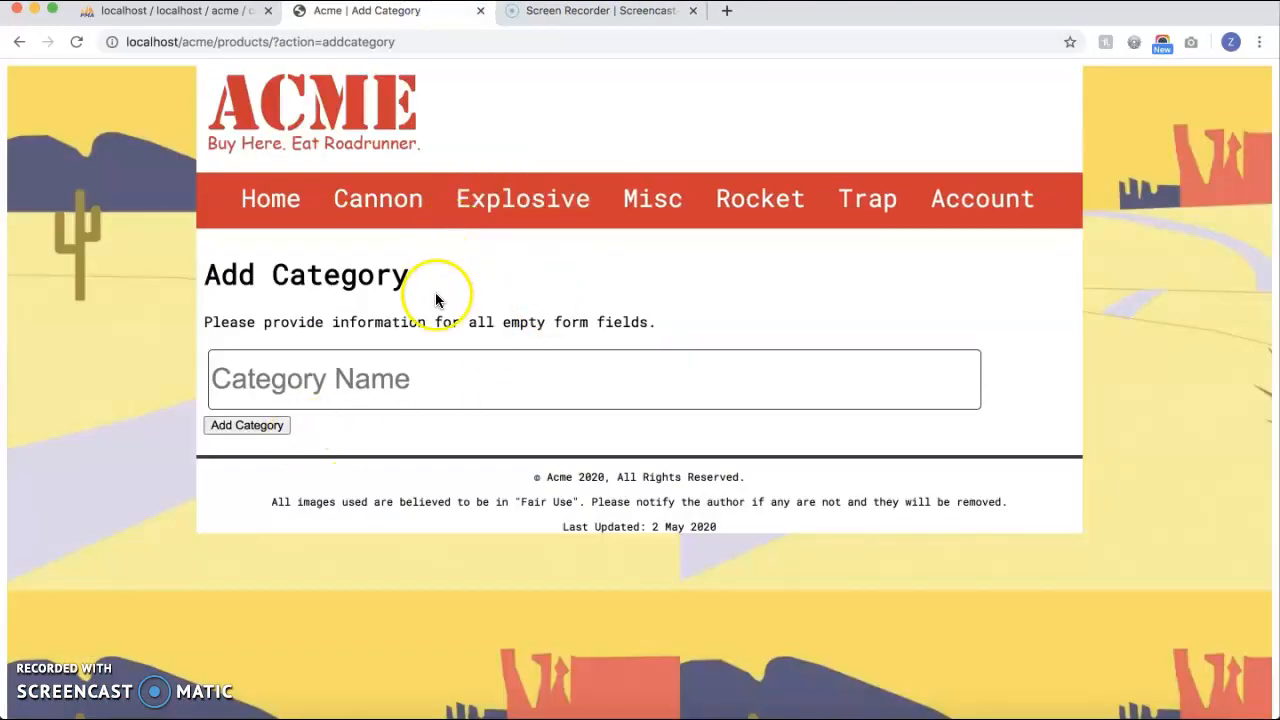
- Reload the products page, open Add Product, and validate its CSS and HTML cleanly
{"action": "left_click", "coordinate": [16, 42]}
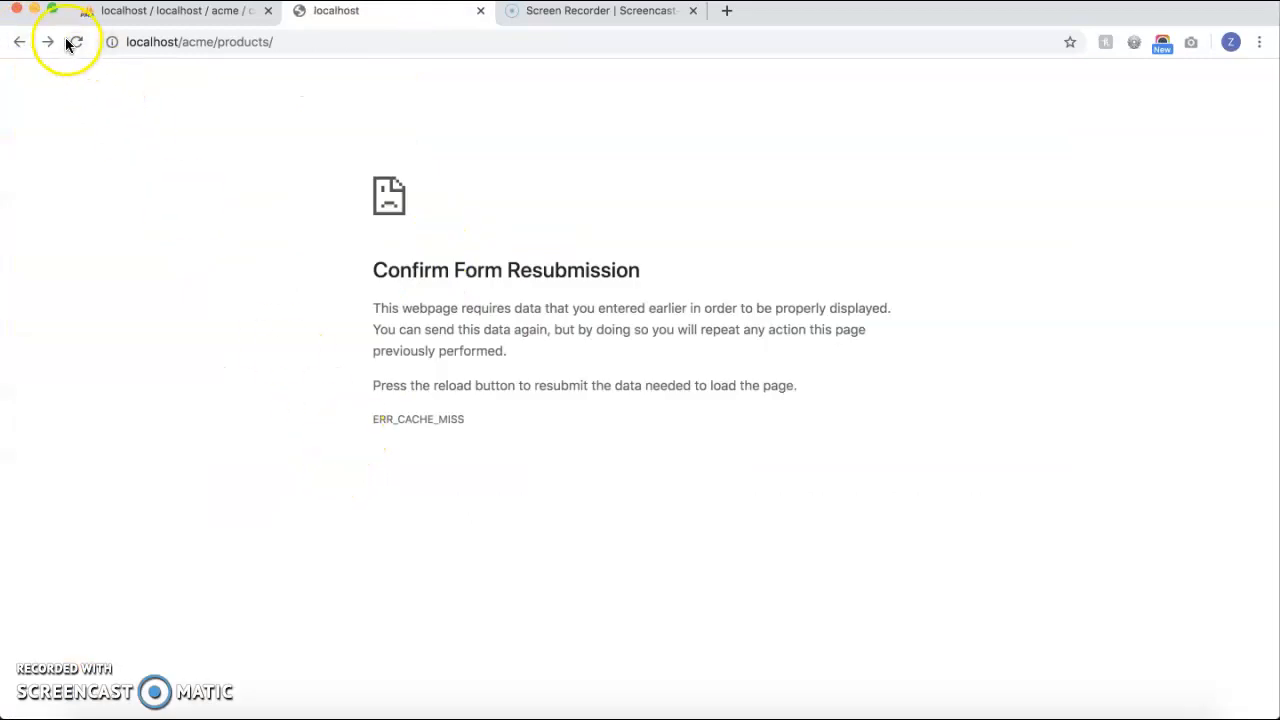
{"action": "left_click", "coordinate": [80, 42]}
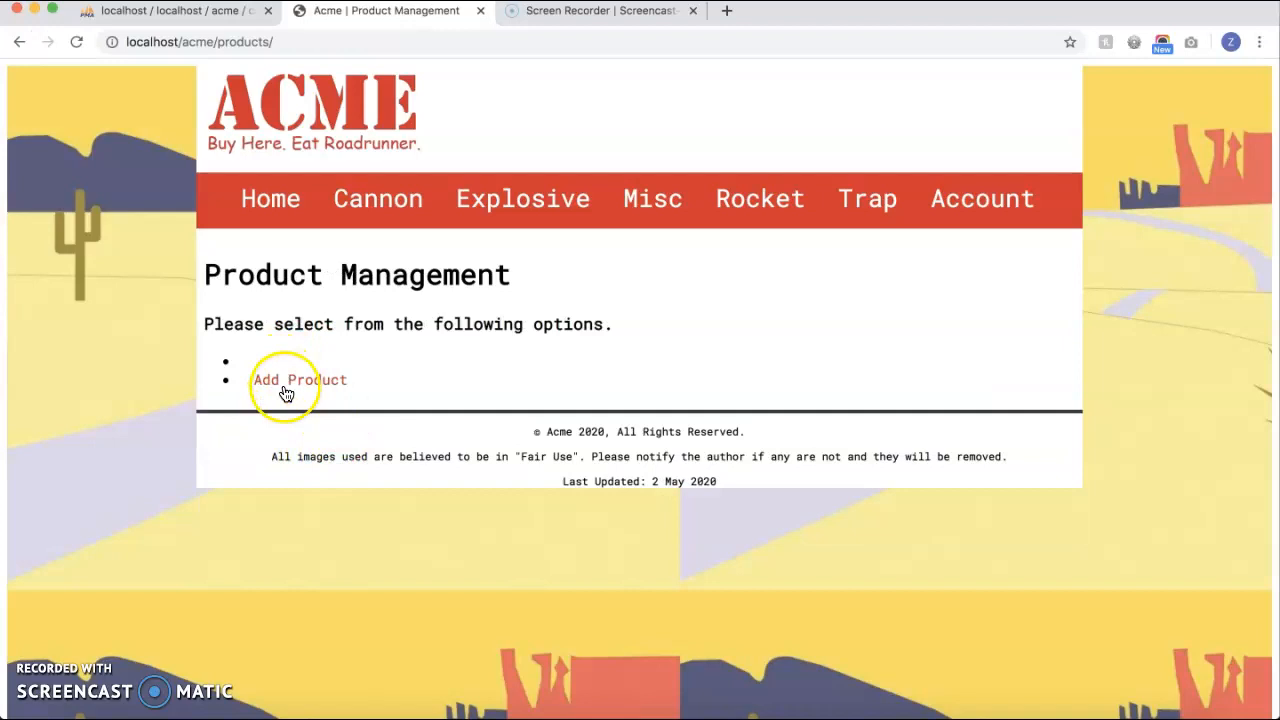
{"action": "left_click", "coordinate": [299, 379]}
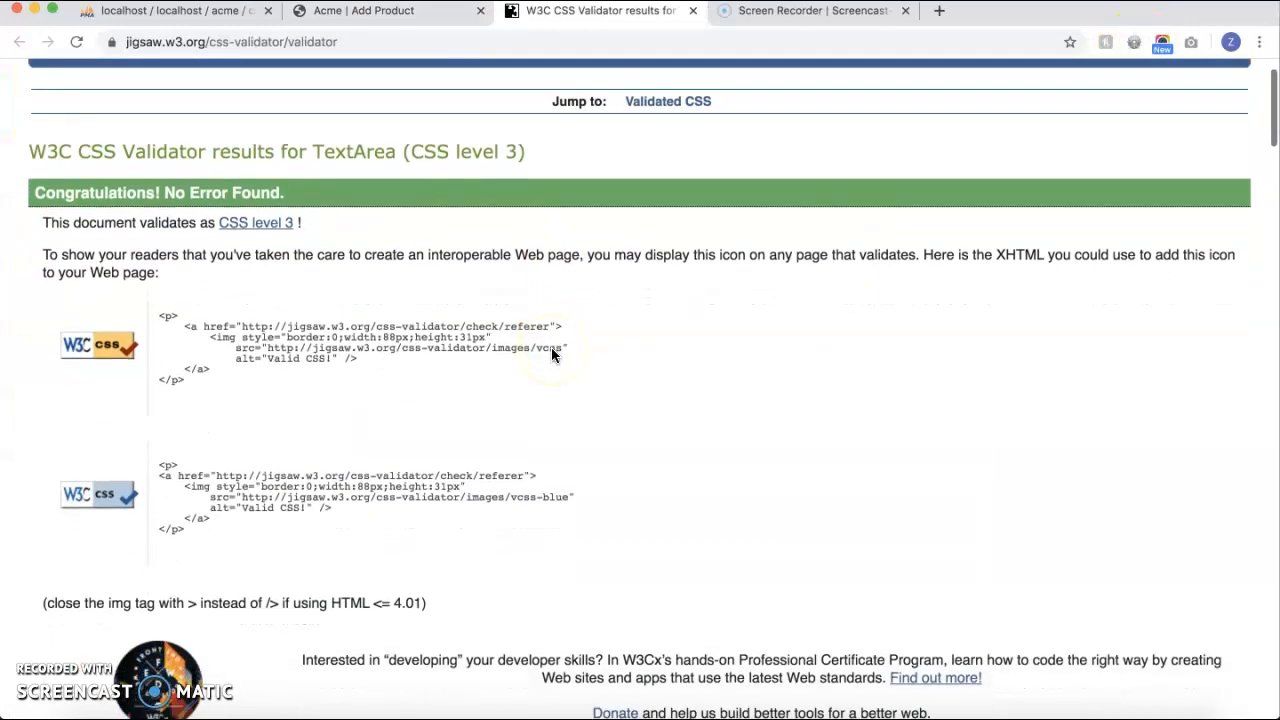
{"action": "left_click", "coordinate": [620, 11]}
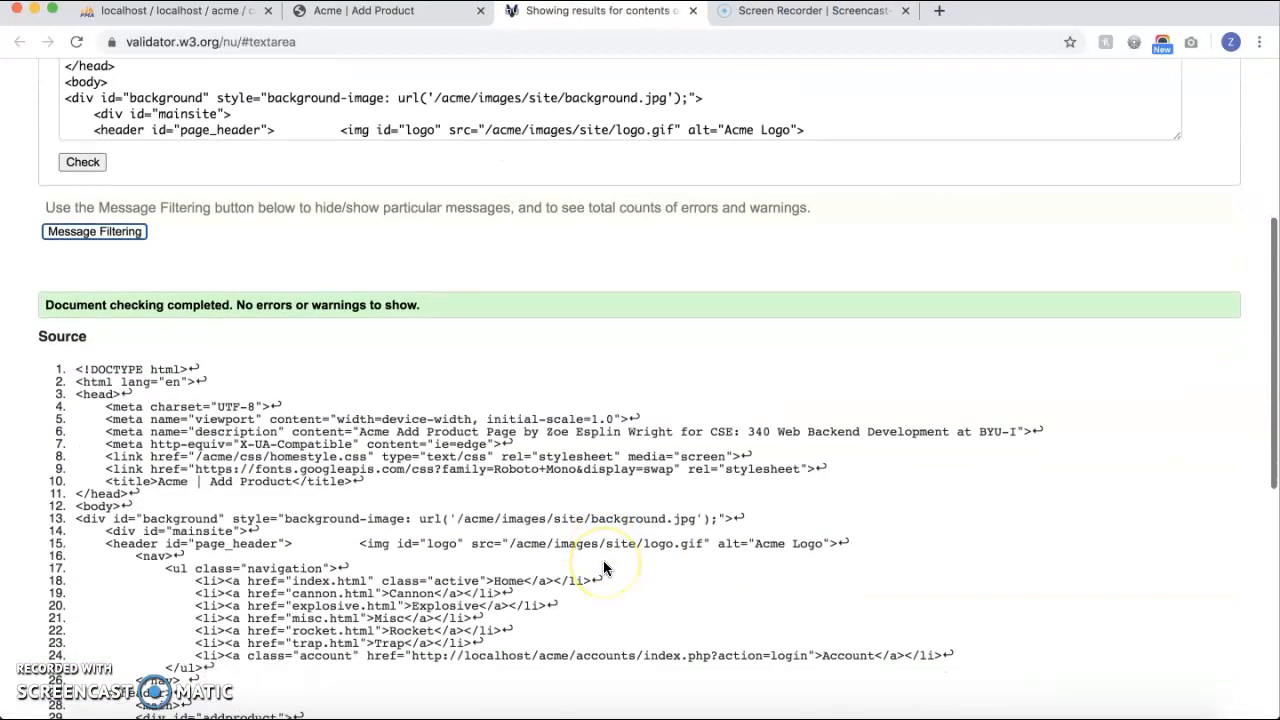
{"action": "left_click", "coordinate": [373, 11]}
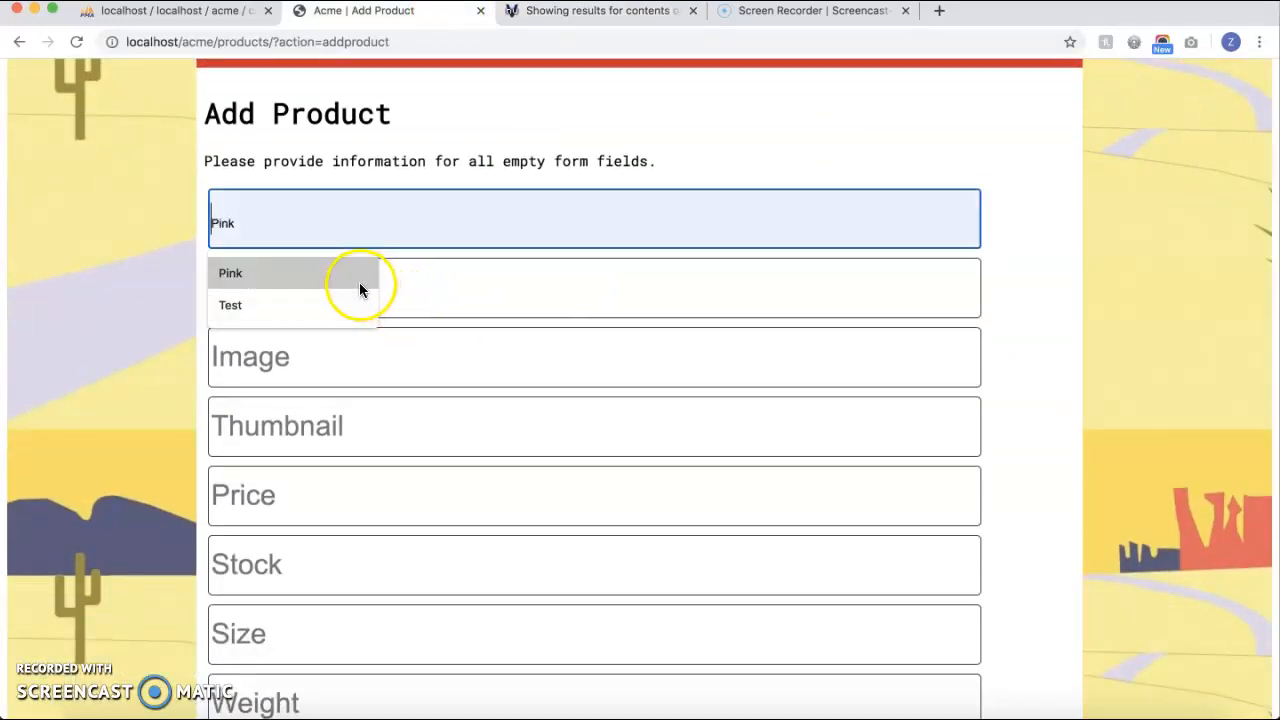
- Enter 'Very Cool', $1,000,000 and Fancy, leave Stock empty, and see Stock flagged required
{"action": "type", "text": "Very Cool"}
{"action": "left_click", "coordinate": [594, 426]}
{"action": "type", "text": "/acme/images/no-image.png"}
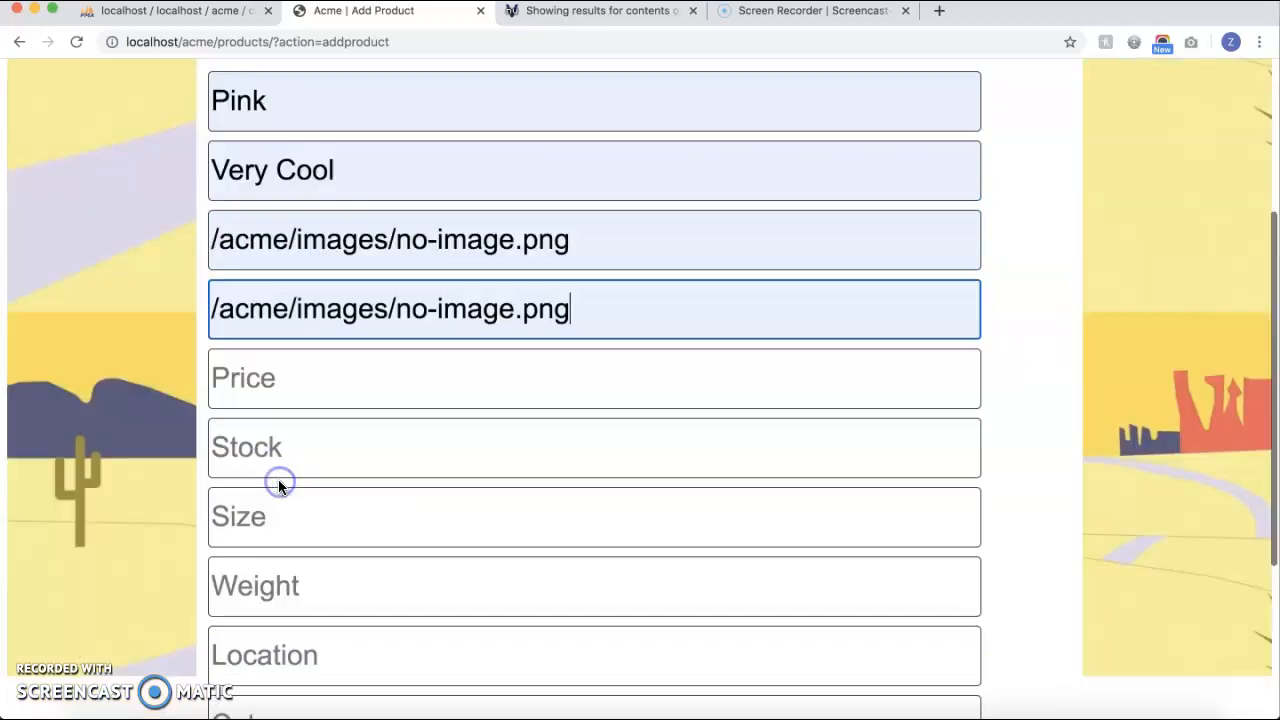
{"action": "type", "text": "$1,000,000"}
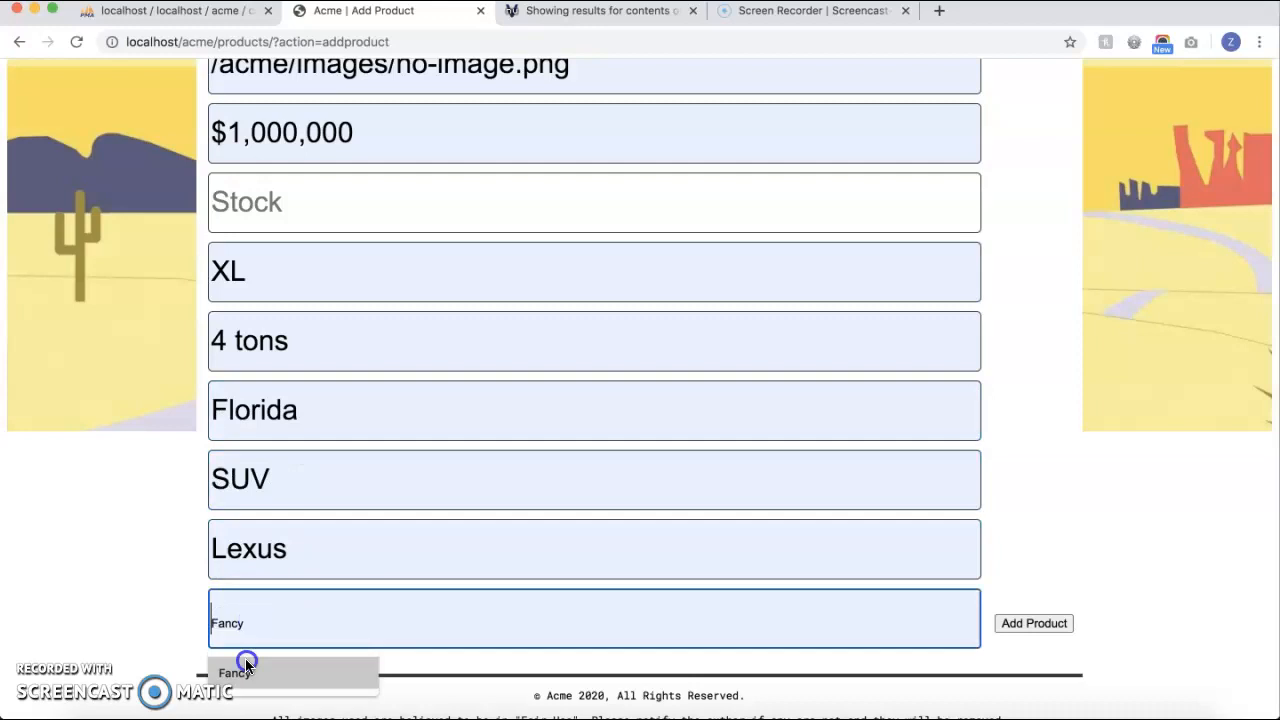
{"action": "left_click", "coordinate": [1032, 623]}
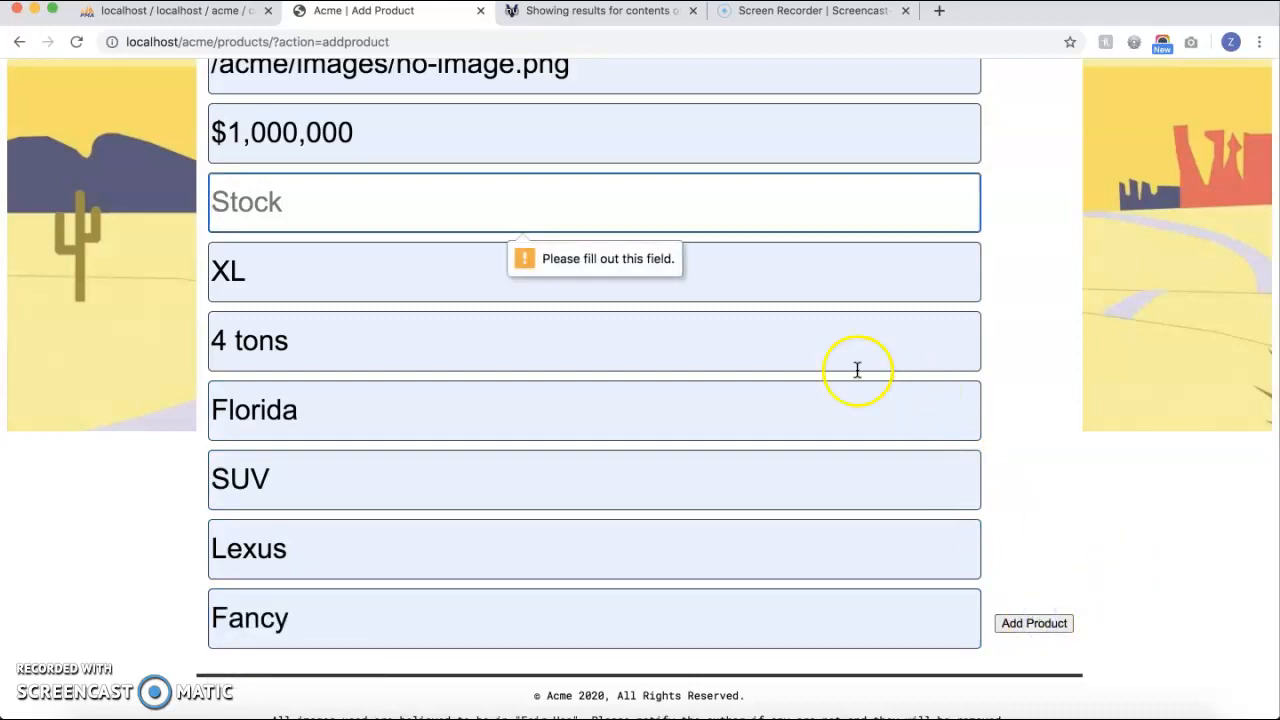